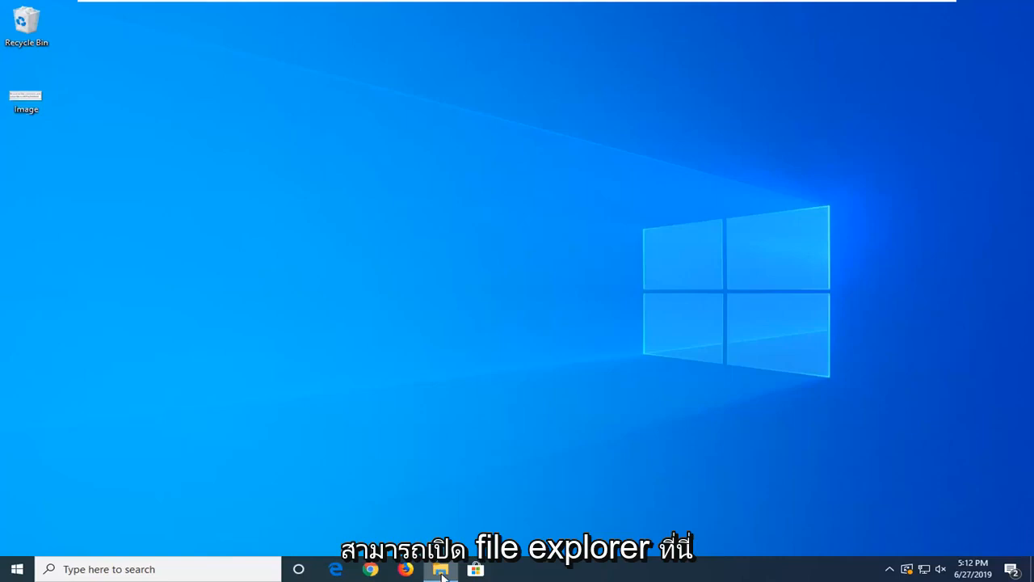
Step: Browse File Explorer to Local Disk (C:) and into the Users folder
{"action": "left_click", "coordinate": [440, 568]}
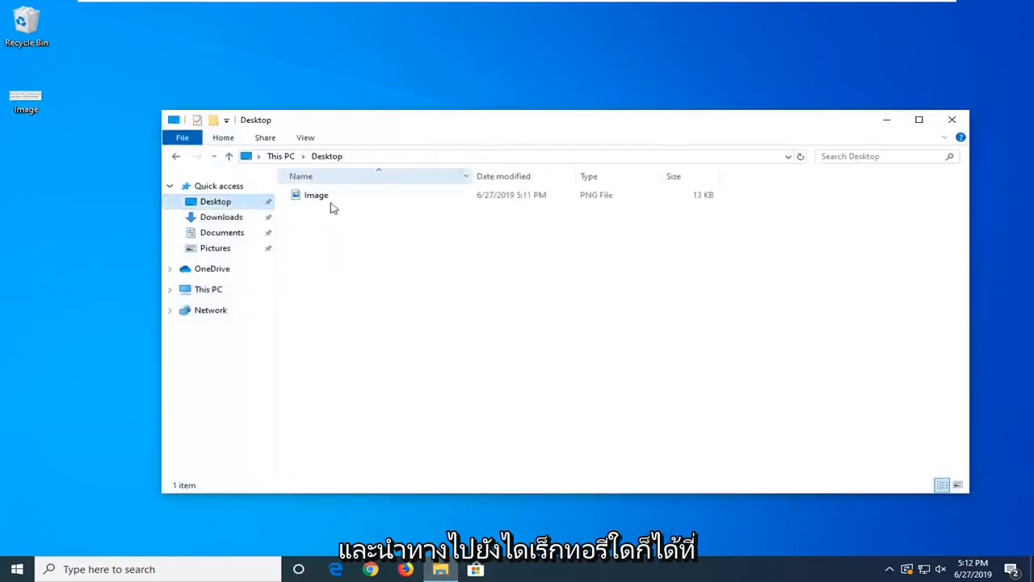
{"action": "left_click", "coordinate": [220, 216]}
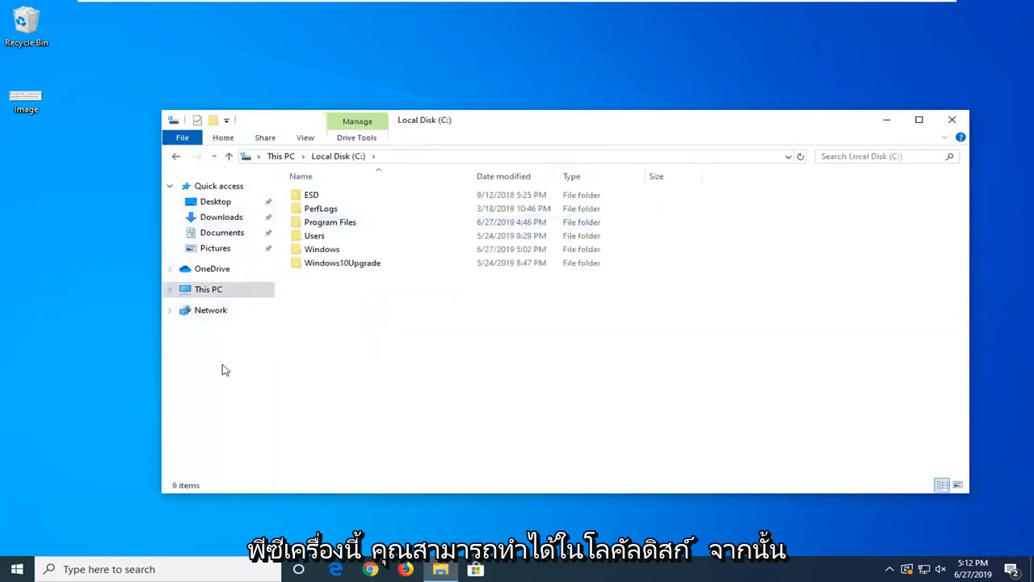
{"action": "mouse_move", "coordinate": [336, 285]}
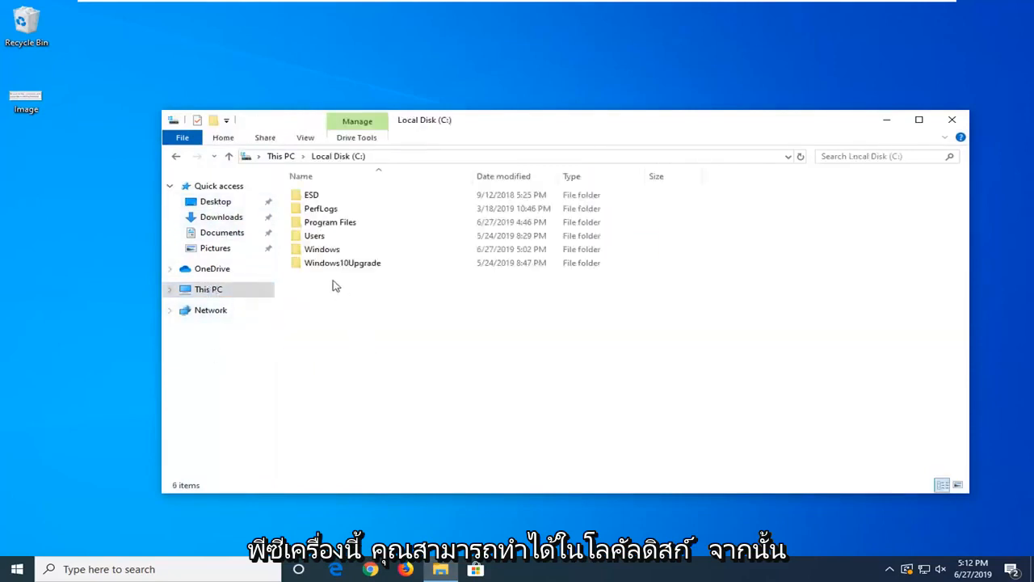
{"action": "double_click", "coordinate": [313, 236]}
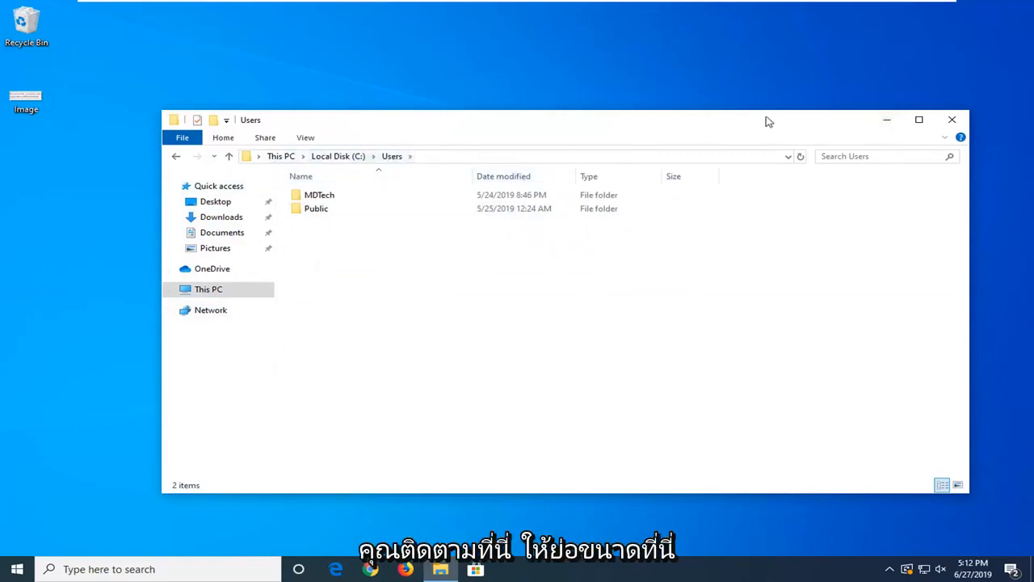
Step: Search 'cmd' from Start and run Command Prompt as administrator
{"action": "left_click", "coordinate": [15, 569]}
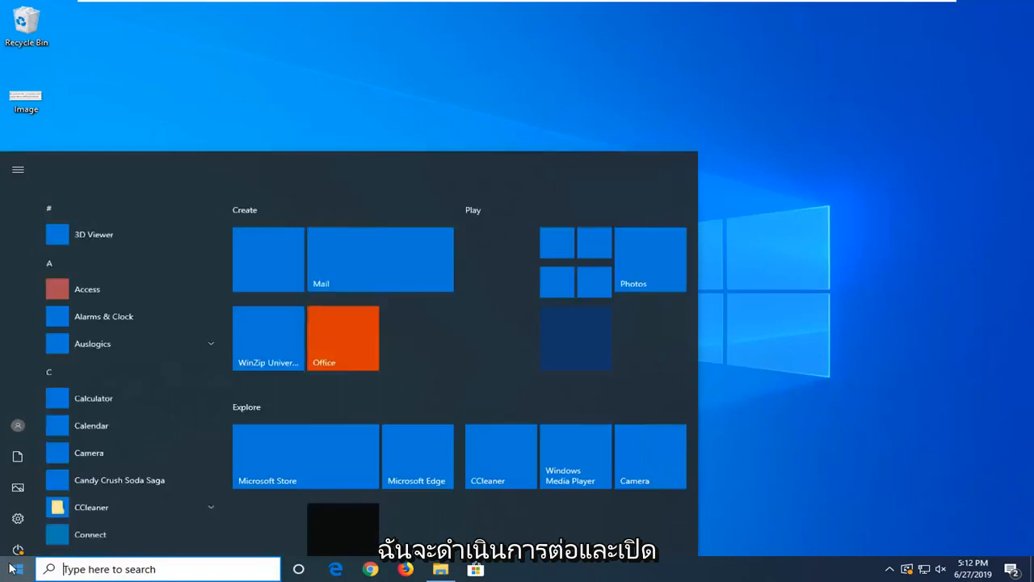
{"action": "type", "text": "cmd"}
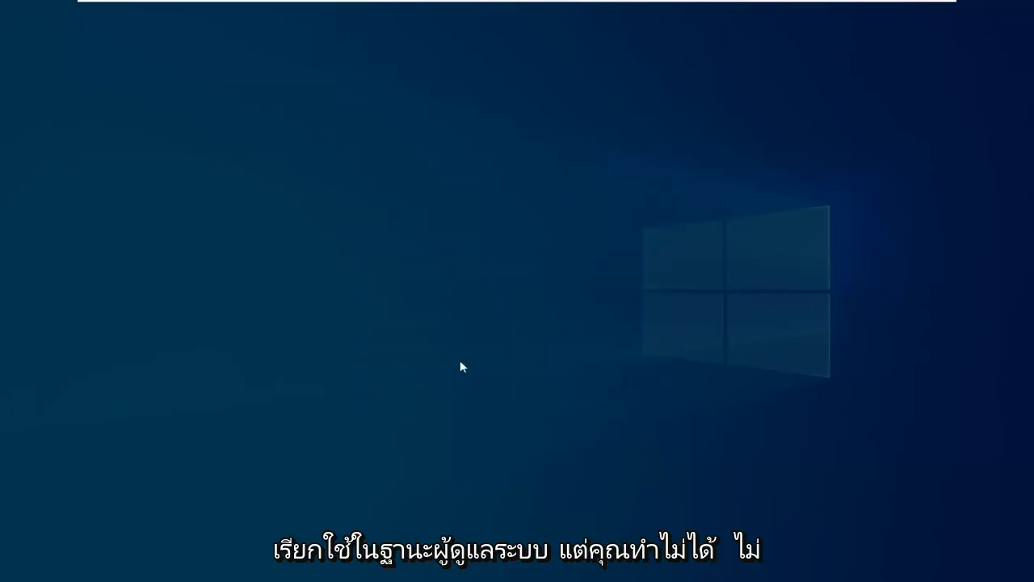
{"action": "left_click", "coordinate": [511, 568]}
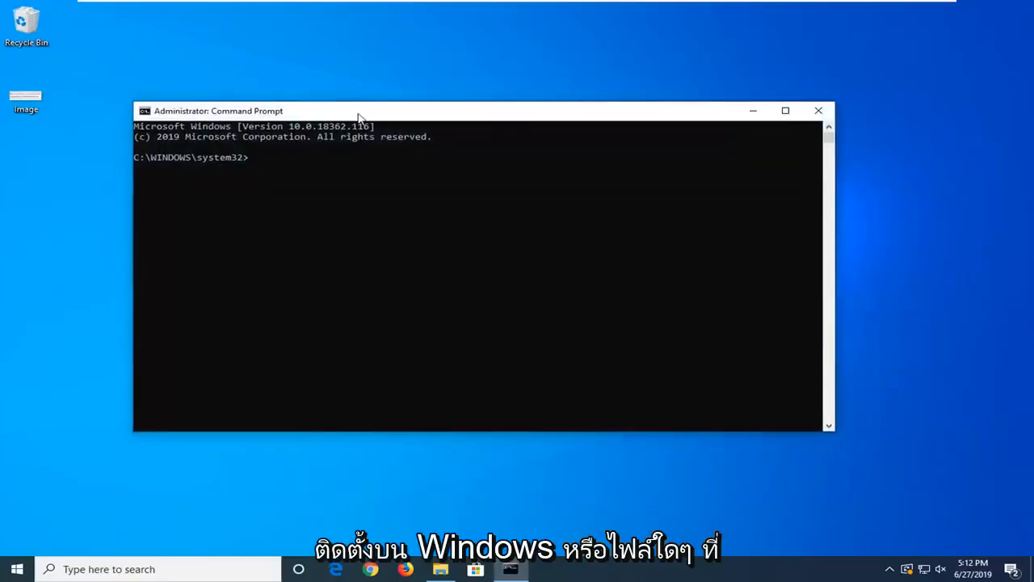
Step: Enter C:\Users\MDTech\ at the prompt and view the MDTech folder's contents in File Explorer
{"action": "type", "text": "C"}
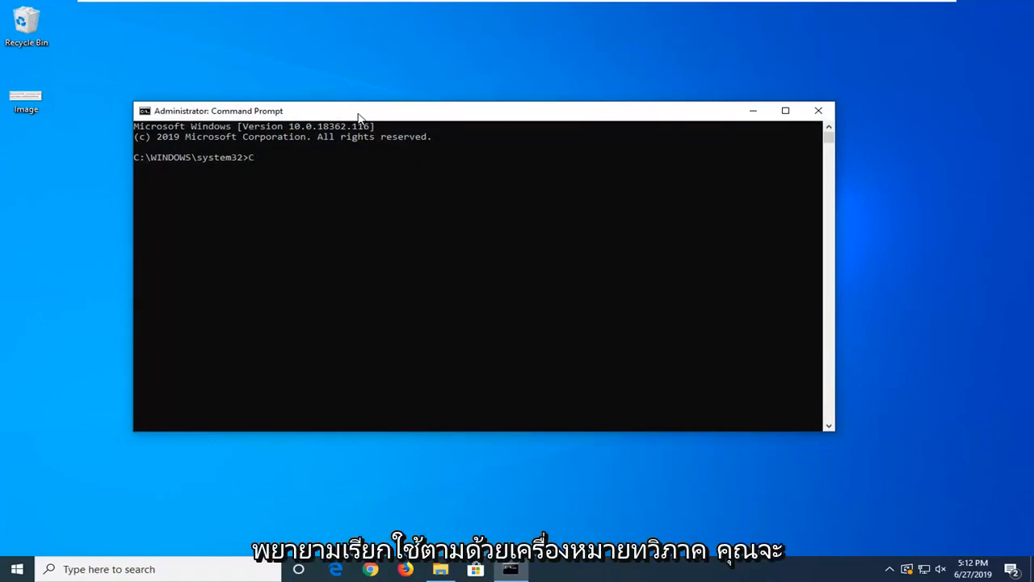
{"action": "type", "text": ":"}
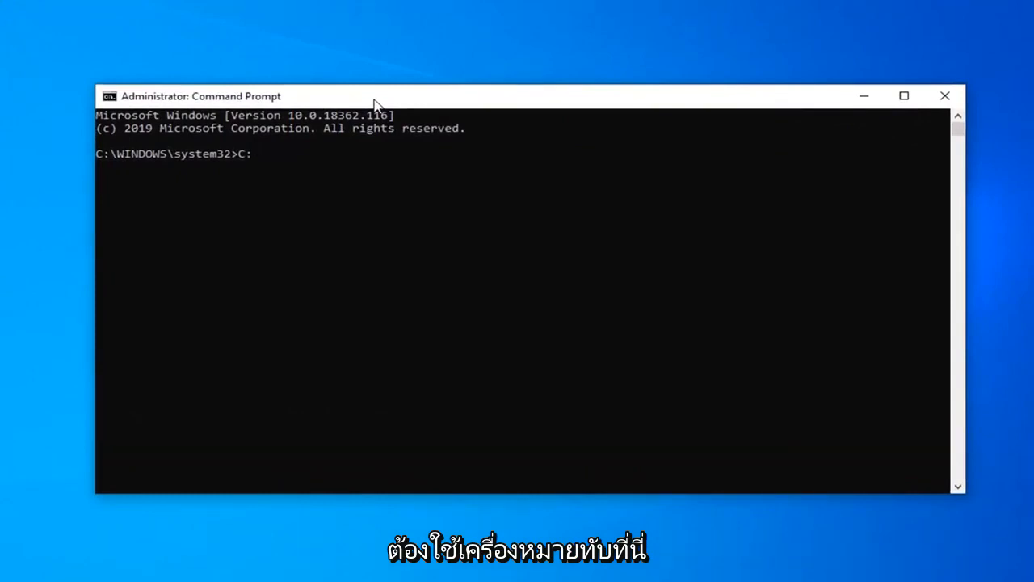
{"action": "type", "text": "\\"}
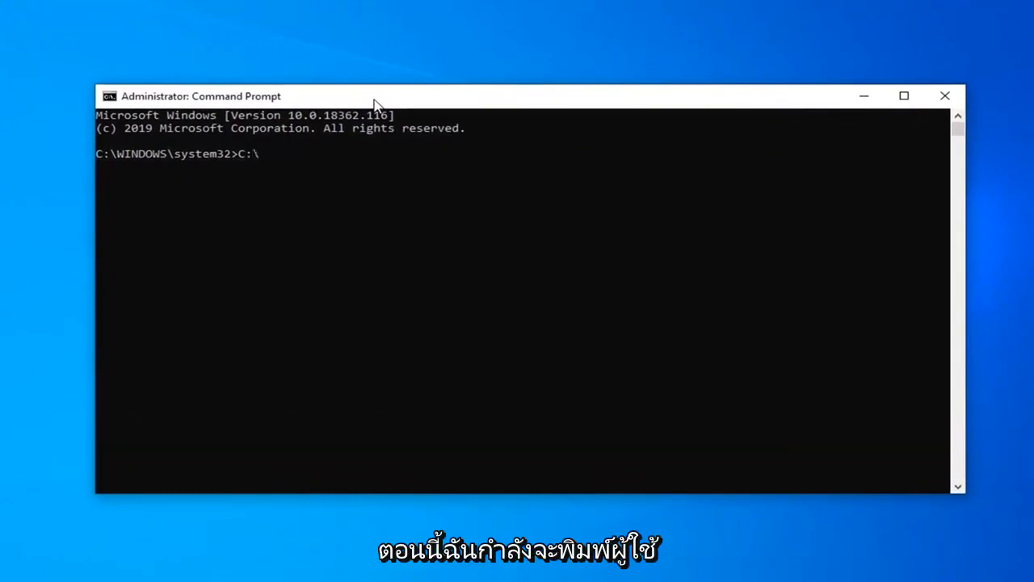
{"action": "type", "text": "Use"}
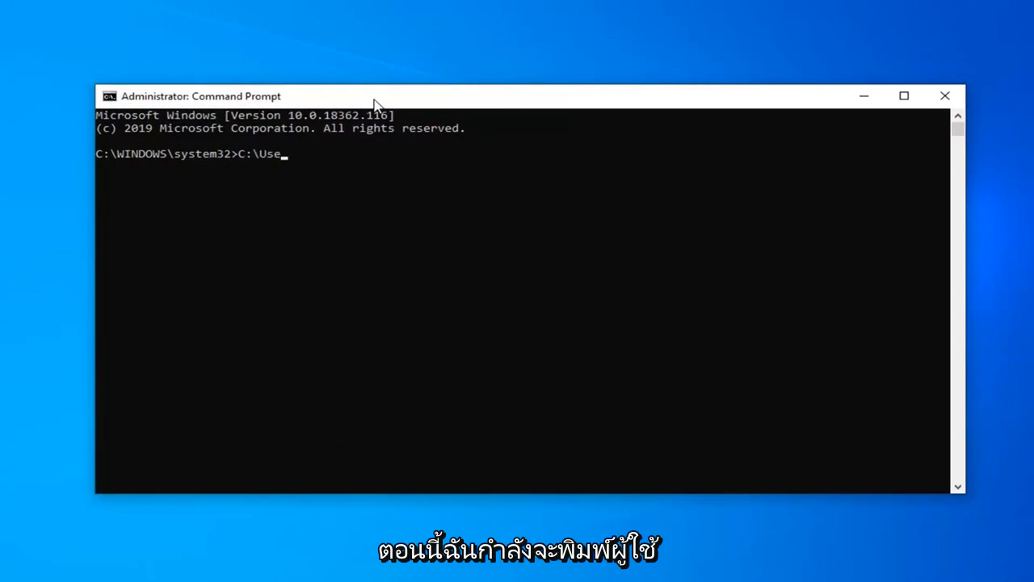
{"action": "type", "text": "rs\\"}
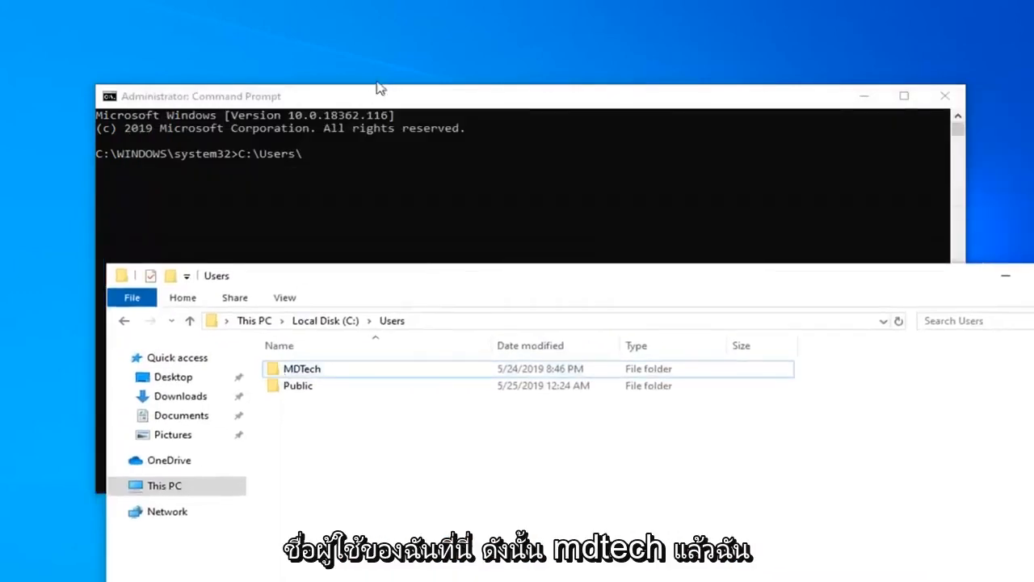
{"action": "type", "text": "MD"}
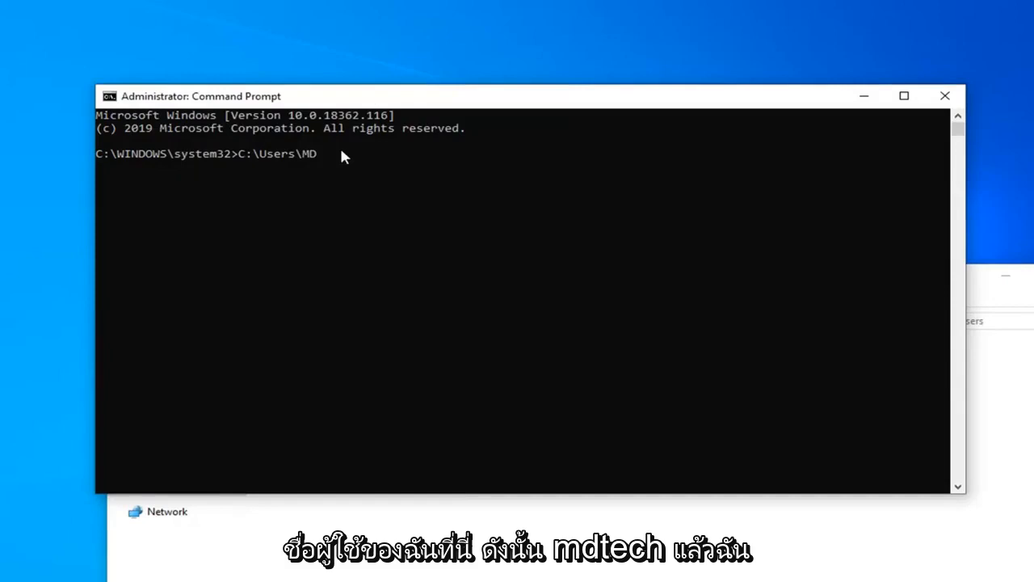
{"action": "type", "text": "Tech"}
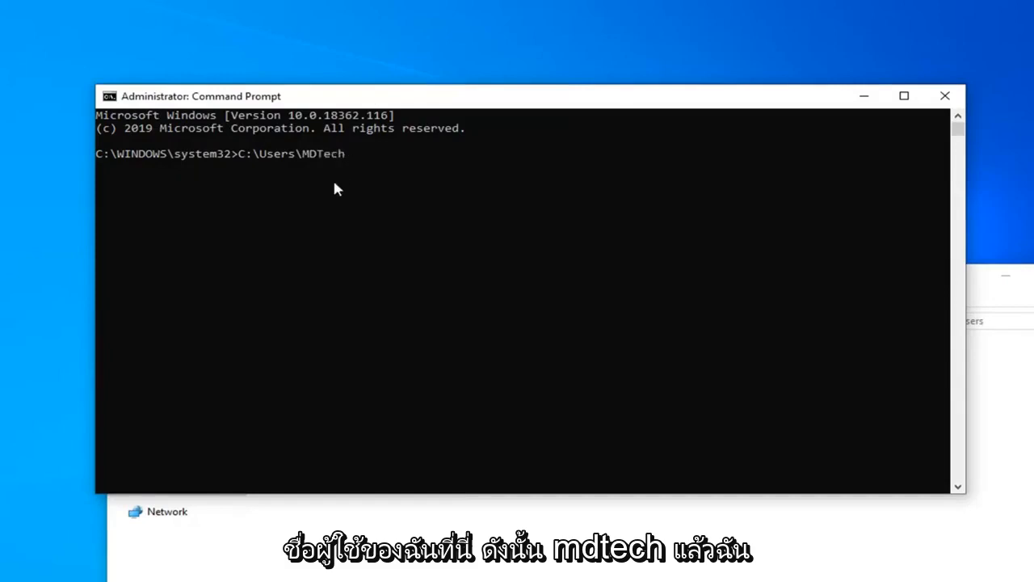
{"action": "type", "text": "\\"}
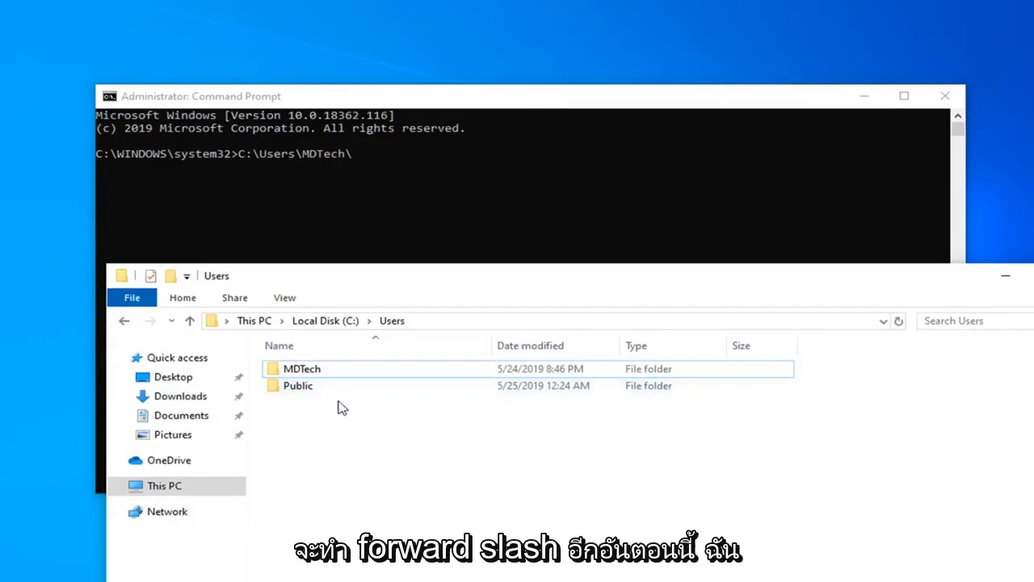
{"action": "mouse_move", "coordinate": [339, 160]}
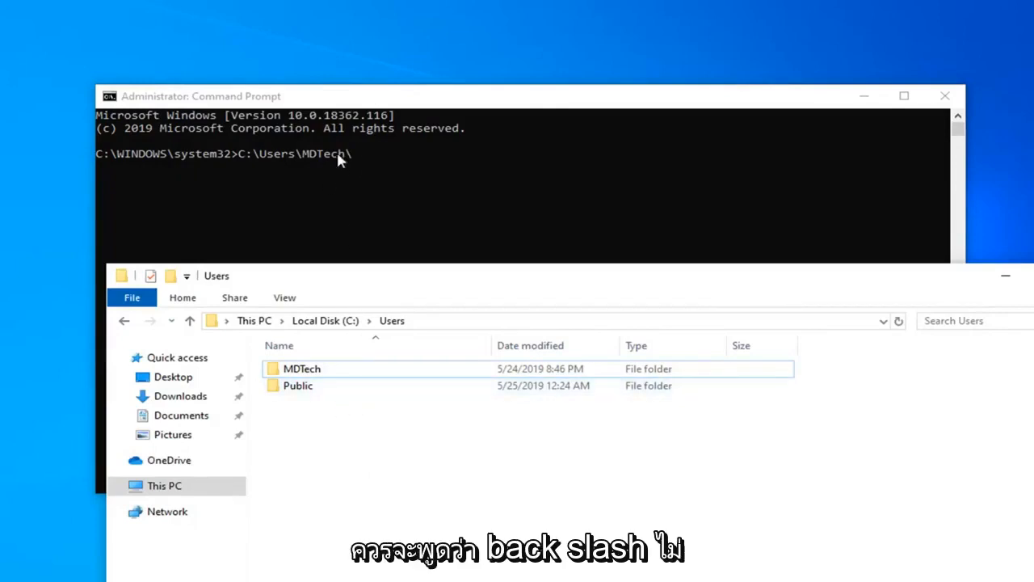
{"action": "mouse_move", "coordinate": [355, 165]}
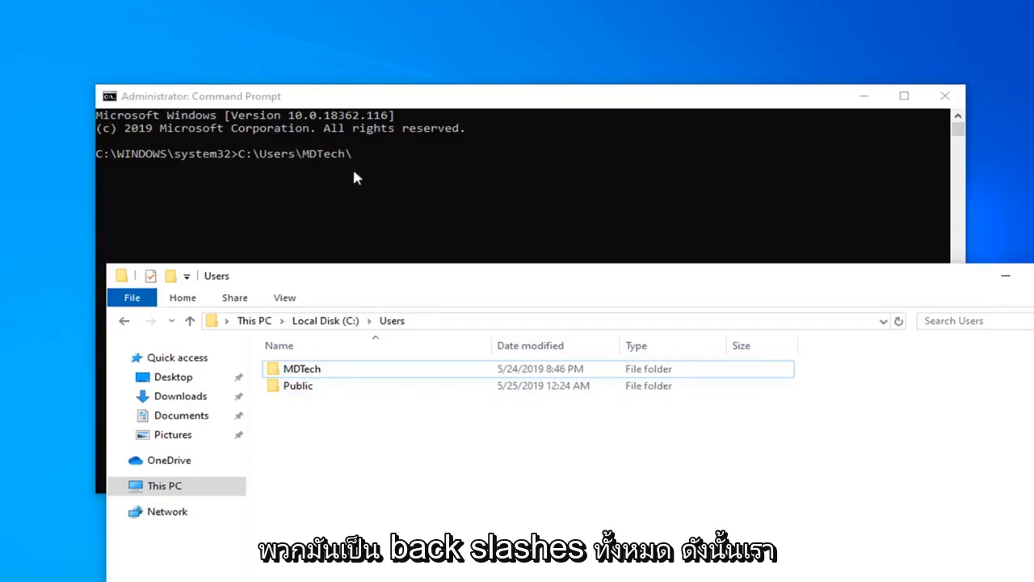
{"action": "mouse_move", "coordinate": [310, 373]}
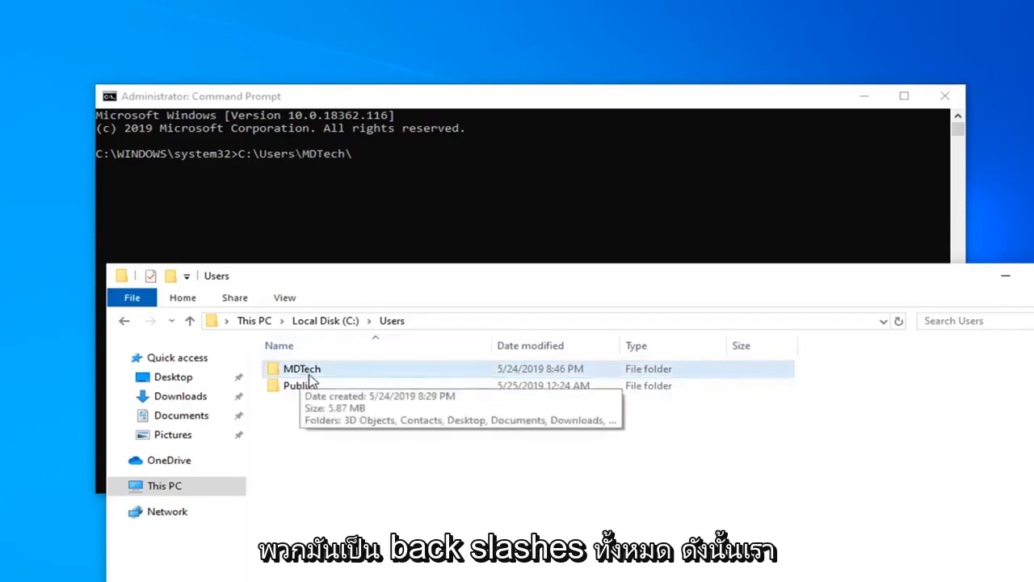
{"action": "double_click", "coordinate": [300, 368]}
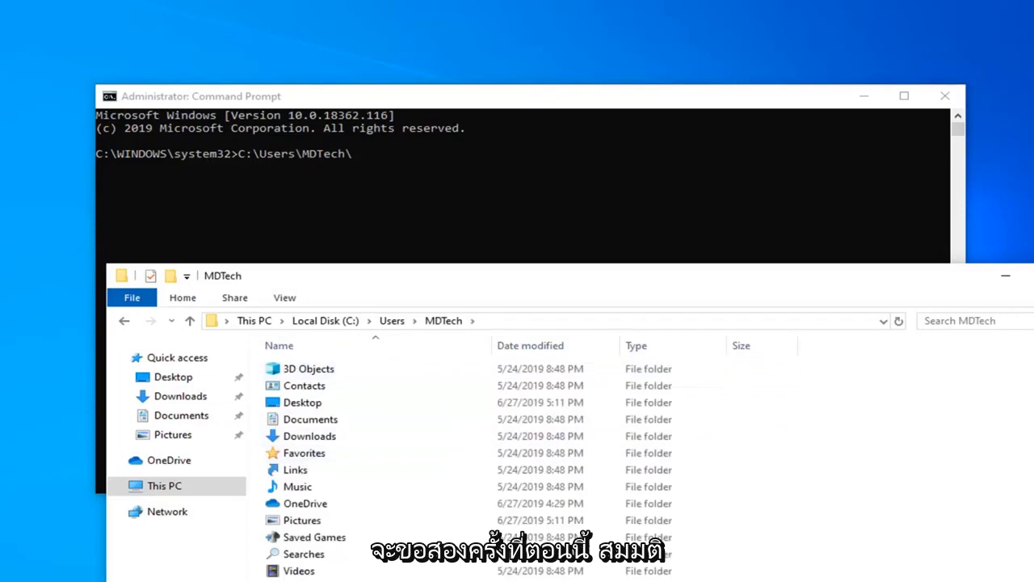
{"action": "mouse_move", "coordinate": [485, 107]}
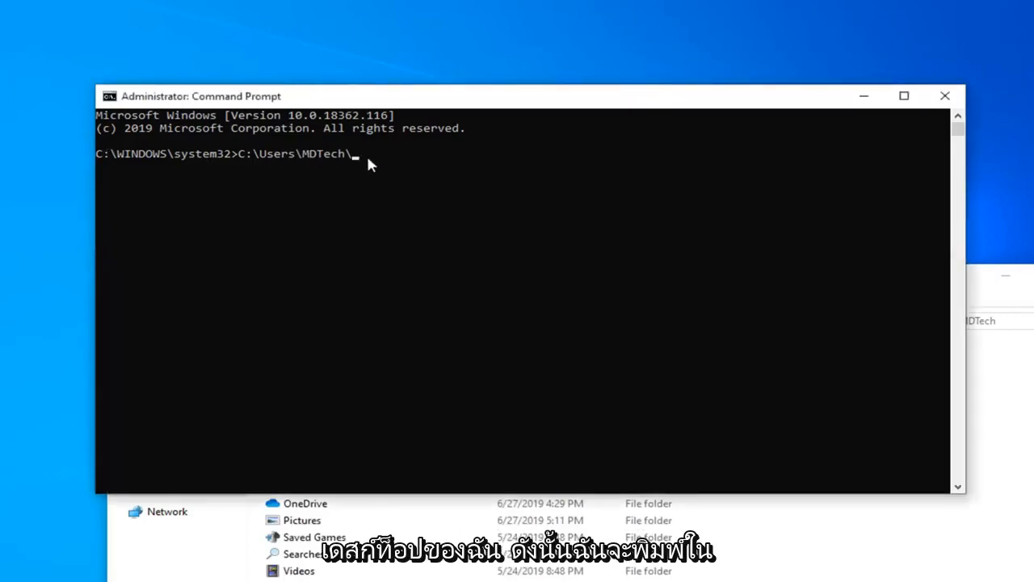
Step: Append Desktop\Image. to the path on the command line
{"action": "type", "text": "Desktop"}
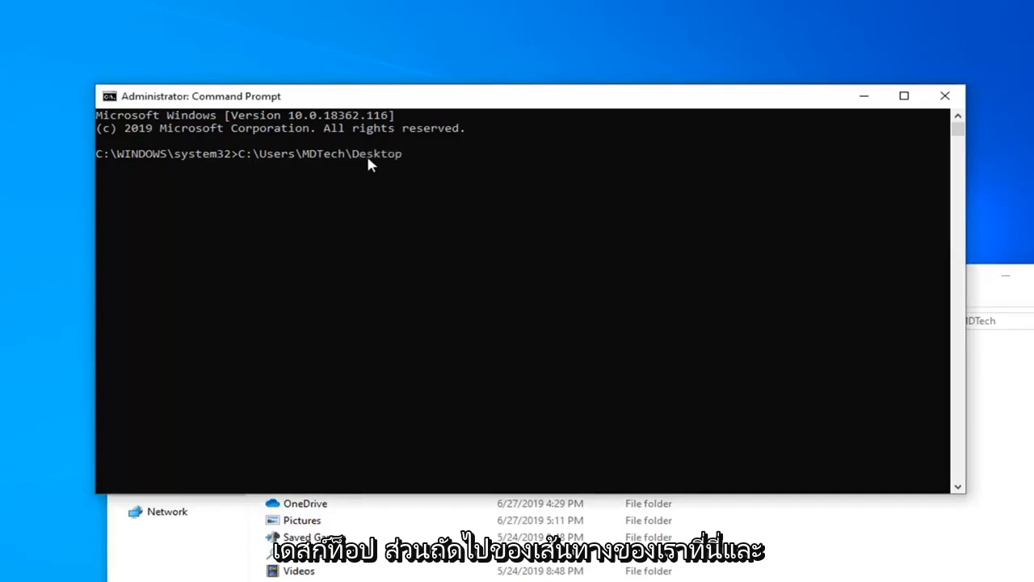
{"action": "type", "text": "\\"}
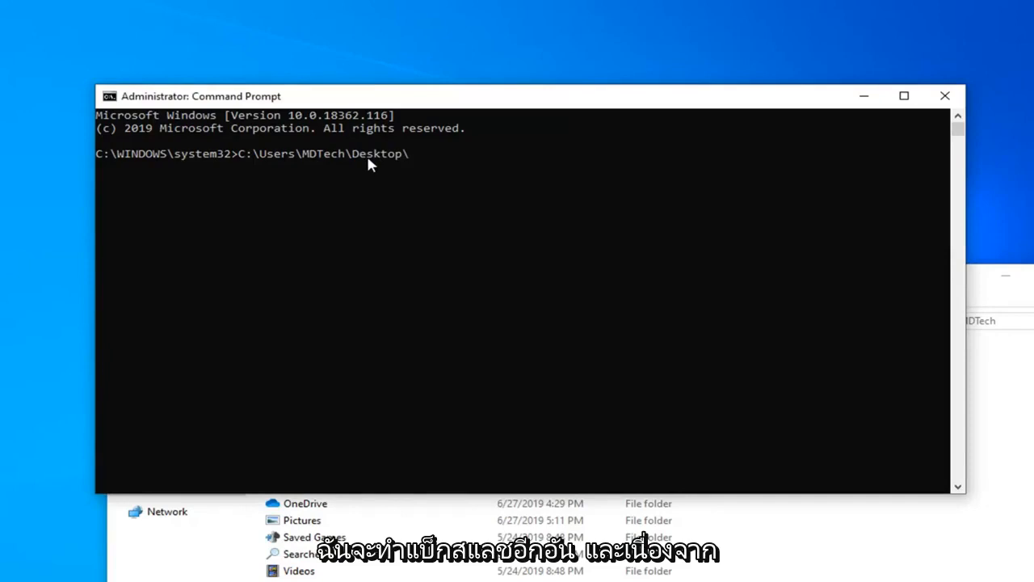
{"action": "type", "text": "Image"}
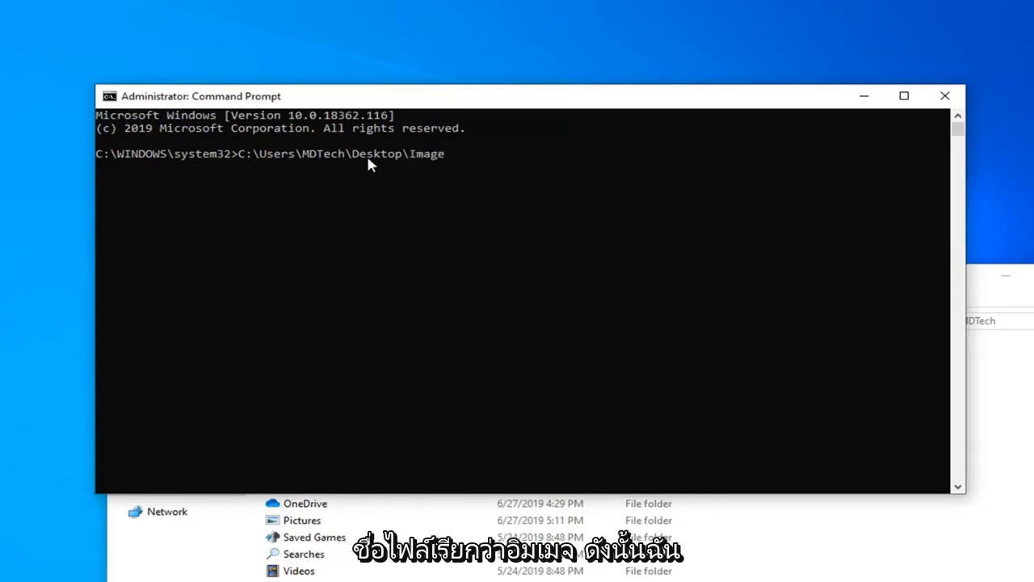
{"action": "type", "text": "."}
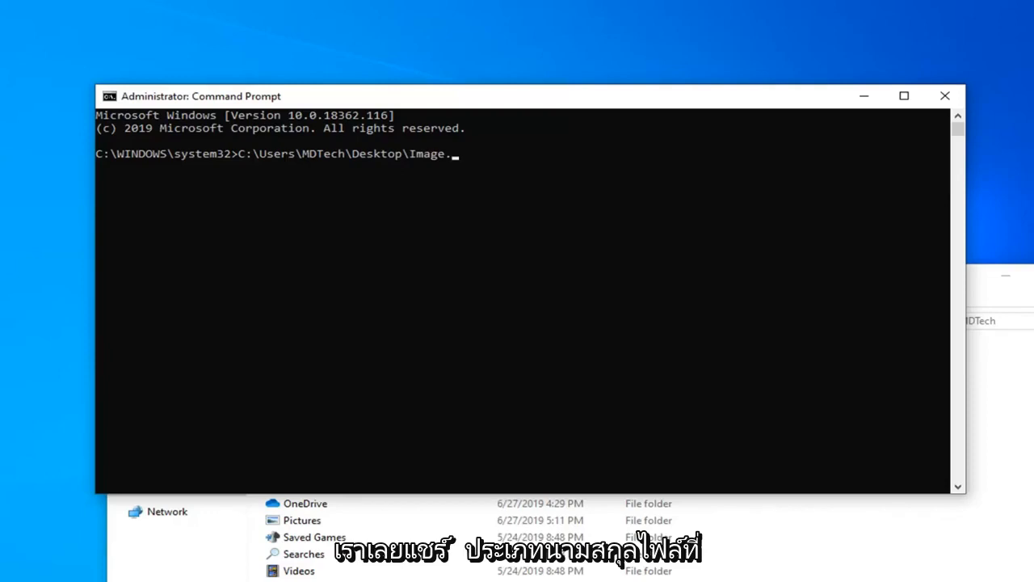
{"action": "right_click", "coordinate": [16, 504]}
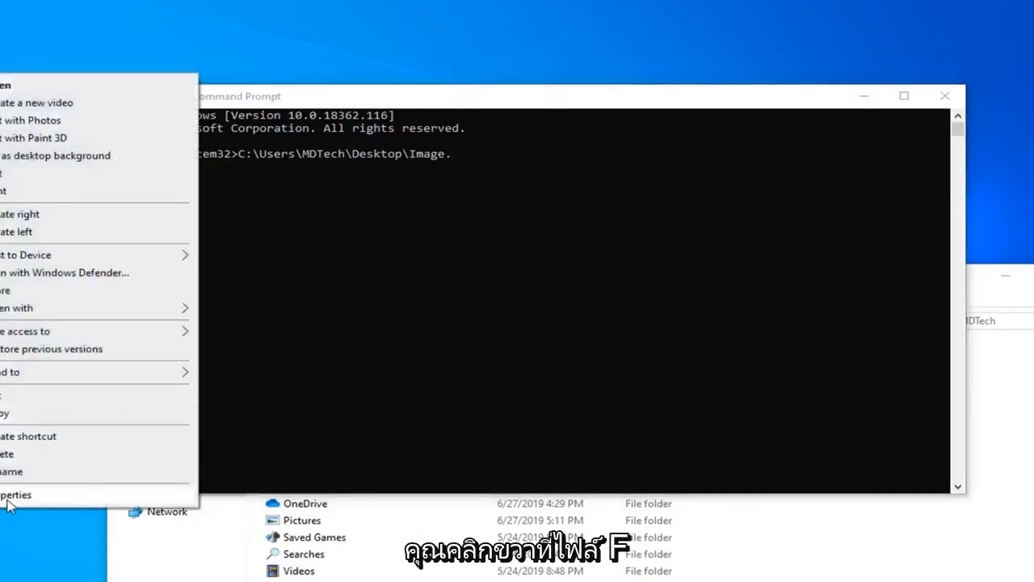
{"action": "left_click", "coordinate": [16, 494]}
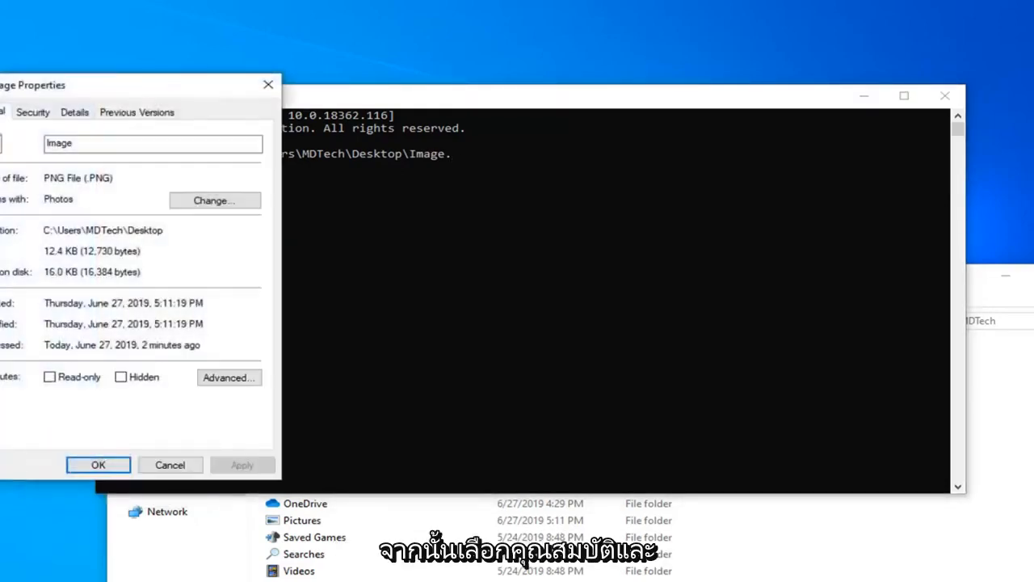
{"action": "mouse_move", "coordinate": [329, 71]}
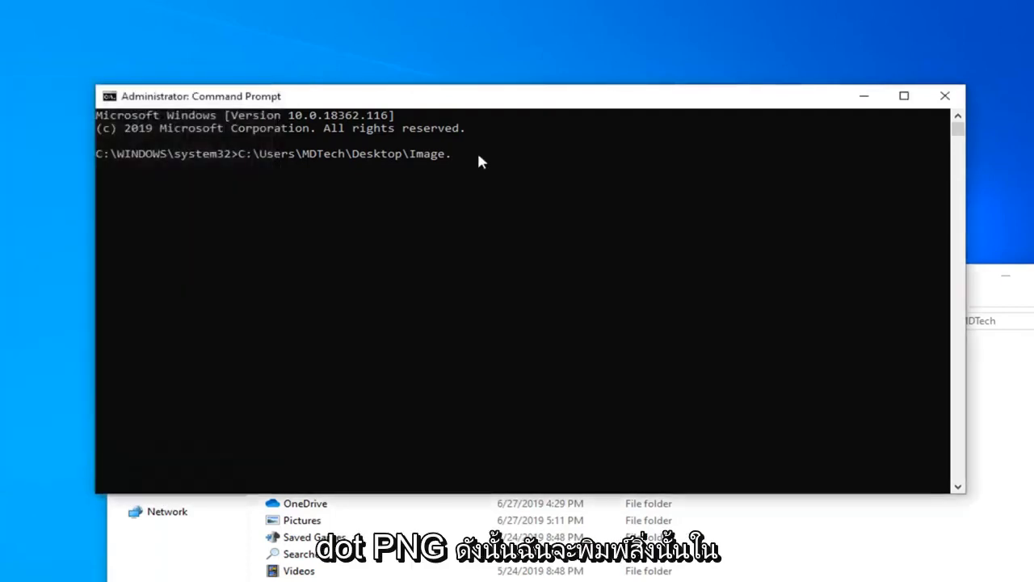
Step: Correct the ending to .png so the line reads C:\Users\MDTech\Desktop\Image.png
{"action": "key", "text": "Backspace"}
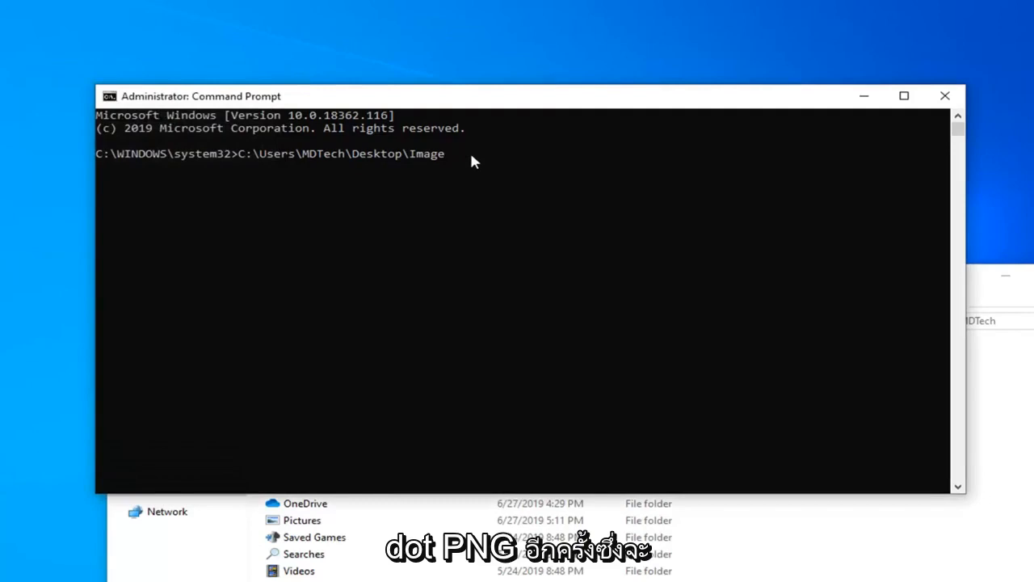
{"action": "type", "text": ".png"}
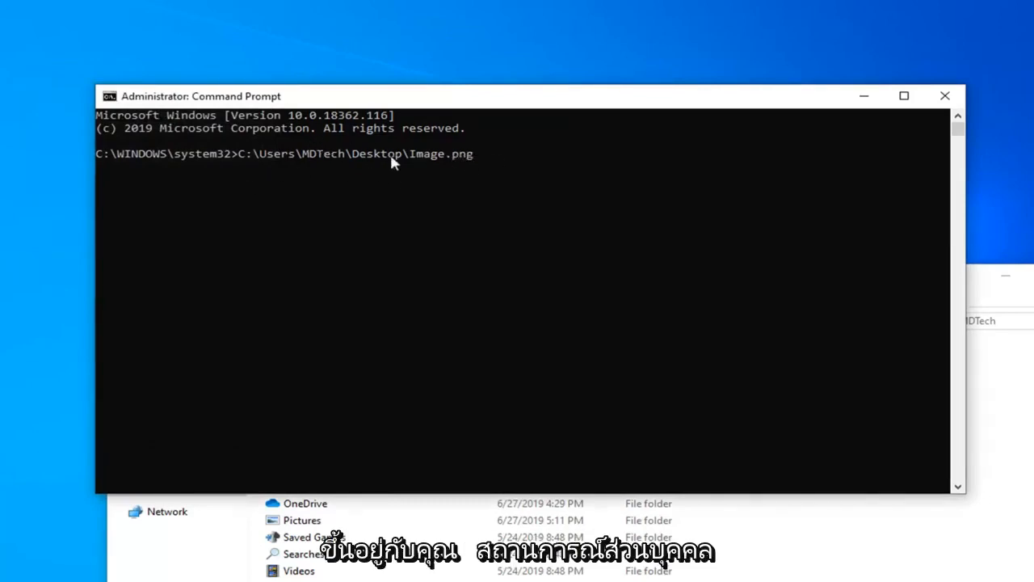
{"action": "mouse_move", "coordinate": [476, 213]}
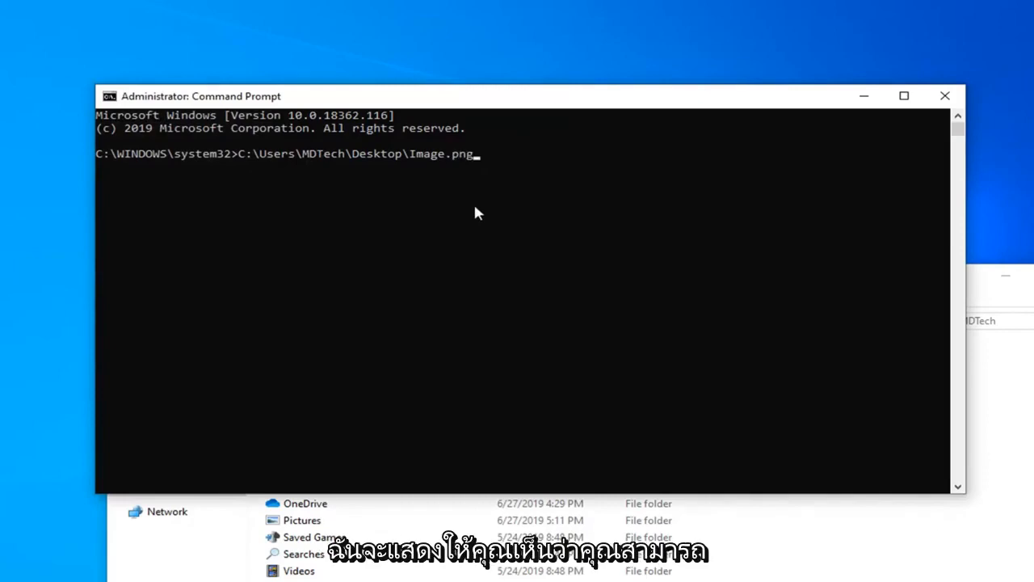
{"action": "mouse_move", "coordinate": [467, 210]}
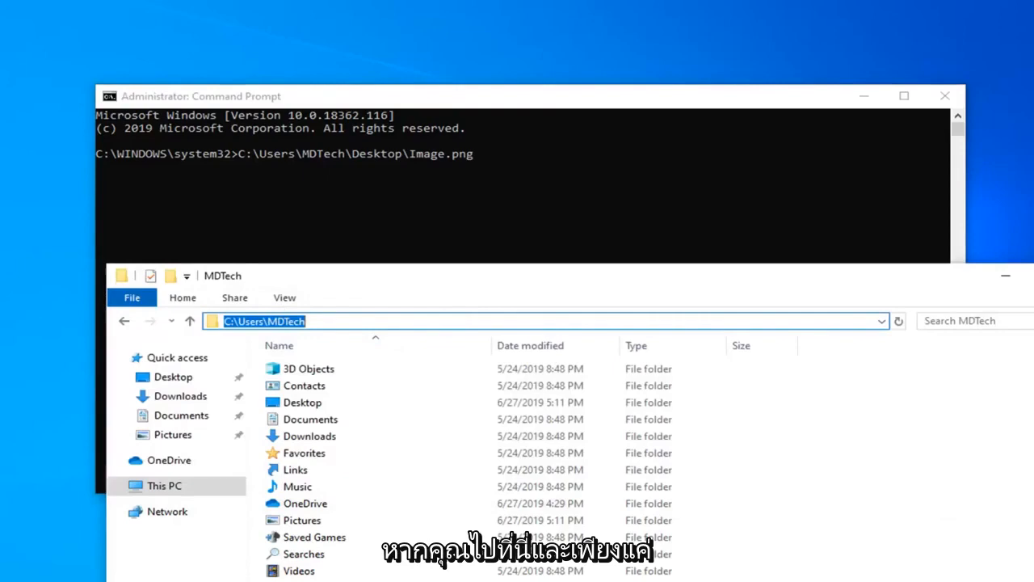
Step: Show the context menu with Copy for the address C:\Users\MDTech
{"action": "right_click", "coordinate": [262, 320]}
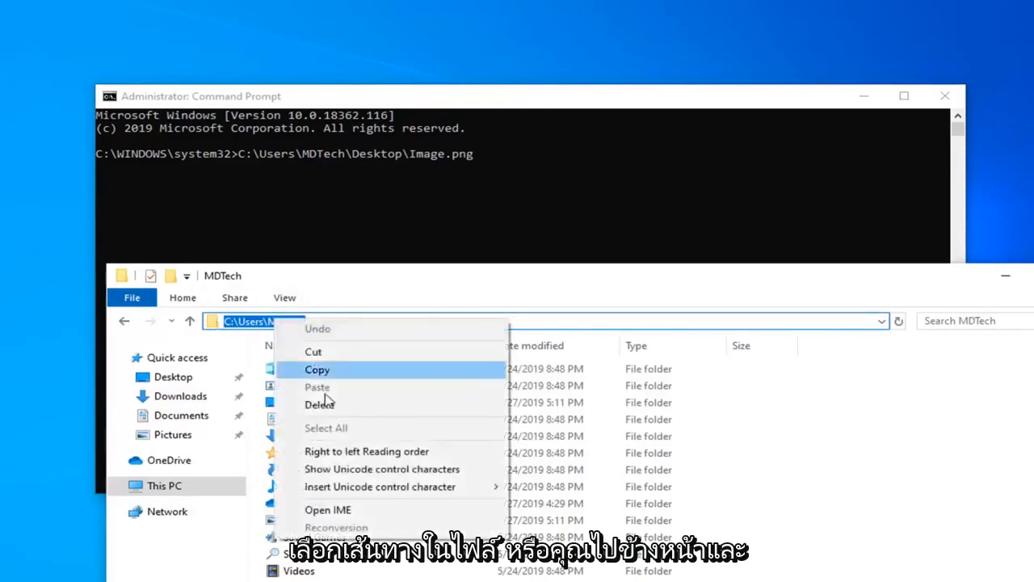